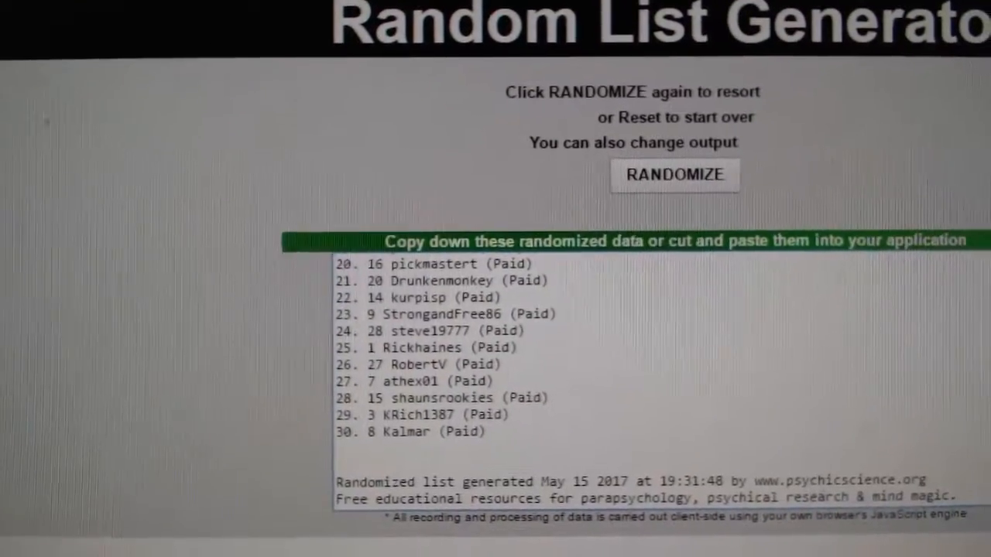
- Randomize the 30 participant names into a new shuffled order
{"action": "left_click", "coordinate": [674, 173]}
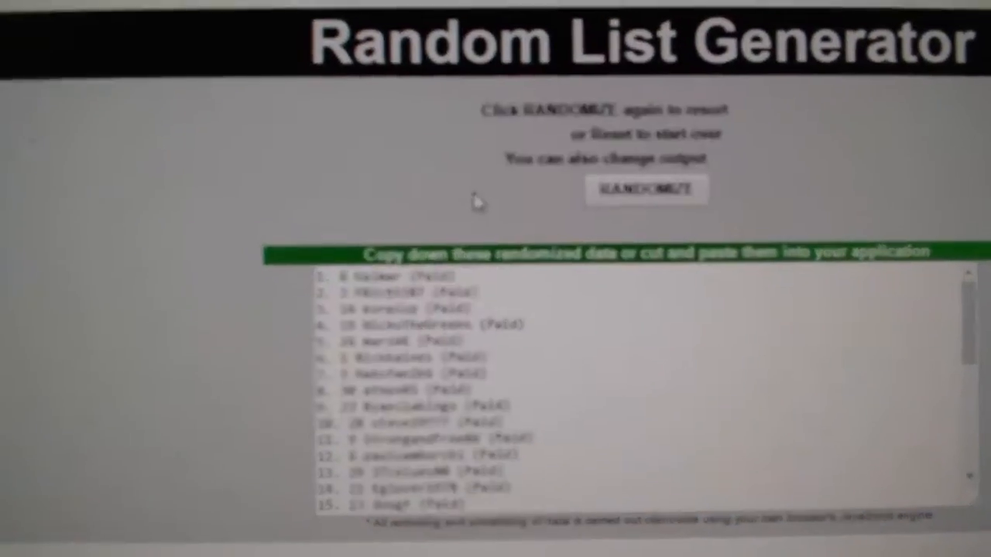
{"action": "left_click", "coordinate": [646, 189]}
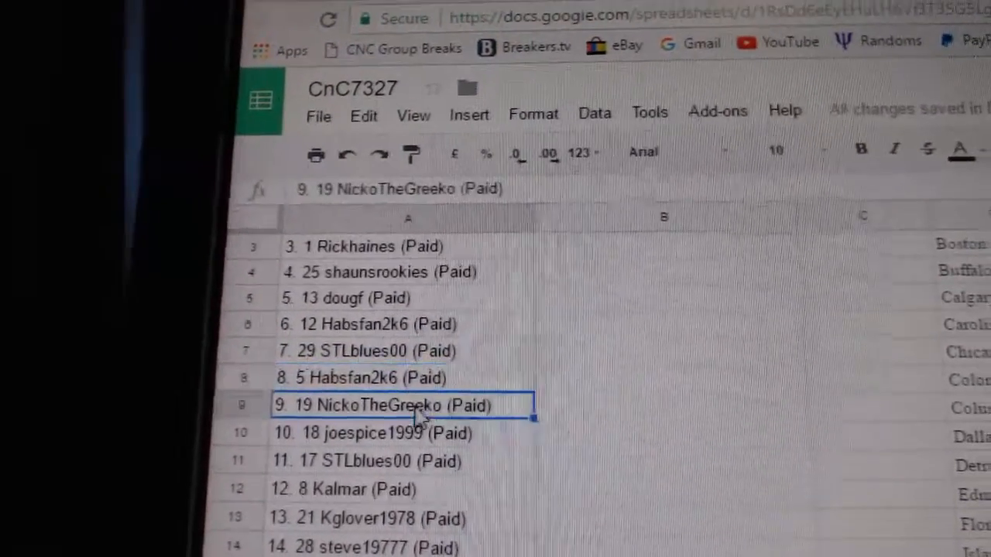
- Verify the randomized names fill column A down to row 30 beside the team names
{"action": "scroll", "scroll_direction": "down", "scroll_amount": 3}
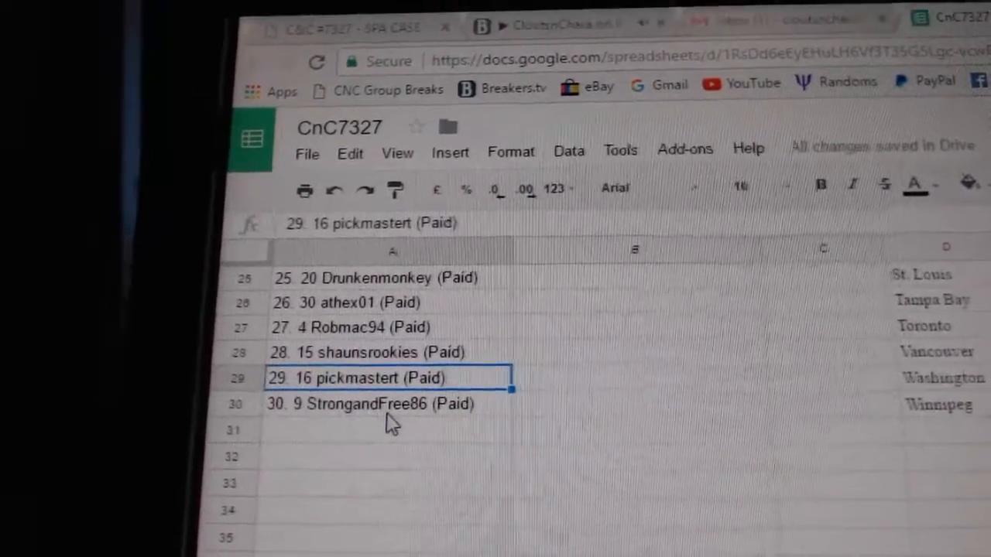
{"action": "left_click", "coordinate": [371, 403]}
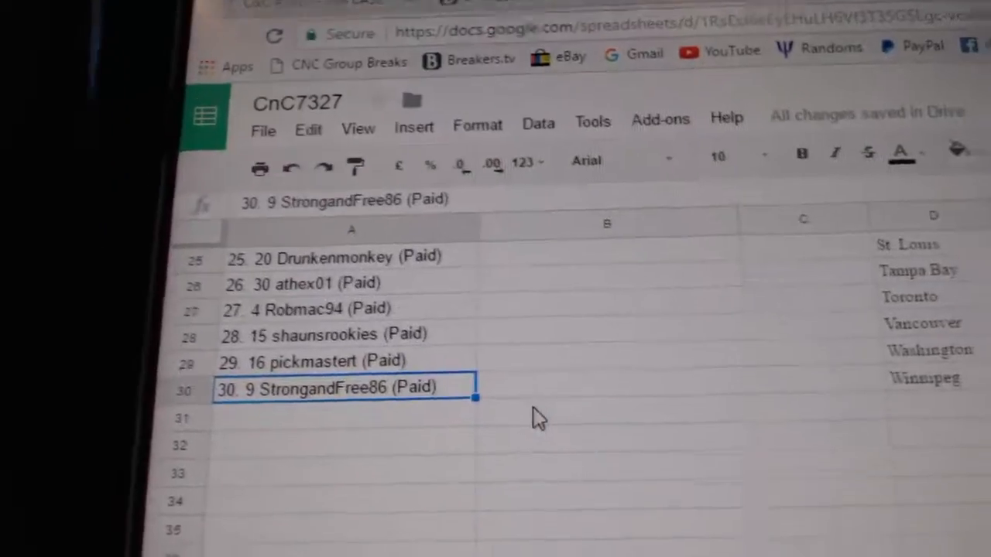